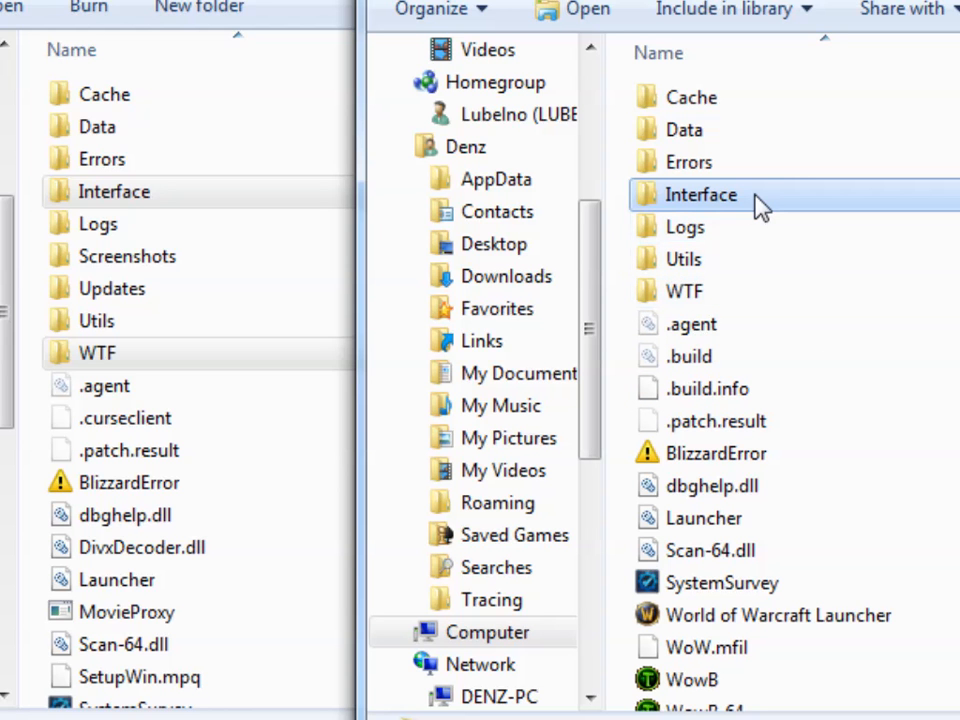
Browse into the Interface folder and scan the .toc search results for Skada.toc
click(114, 192)
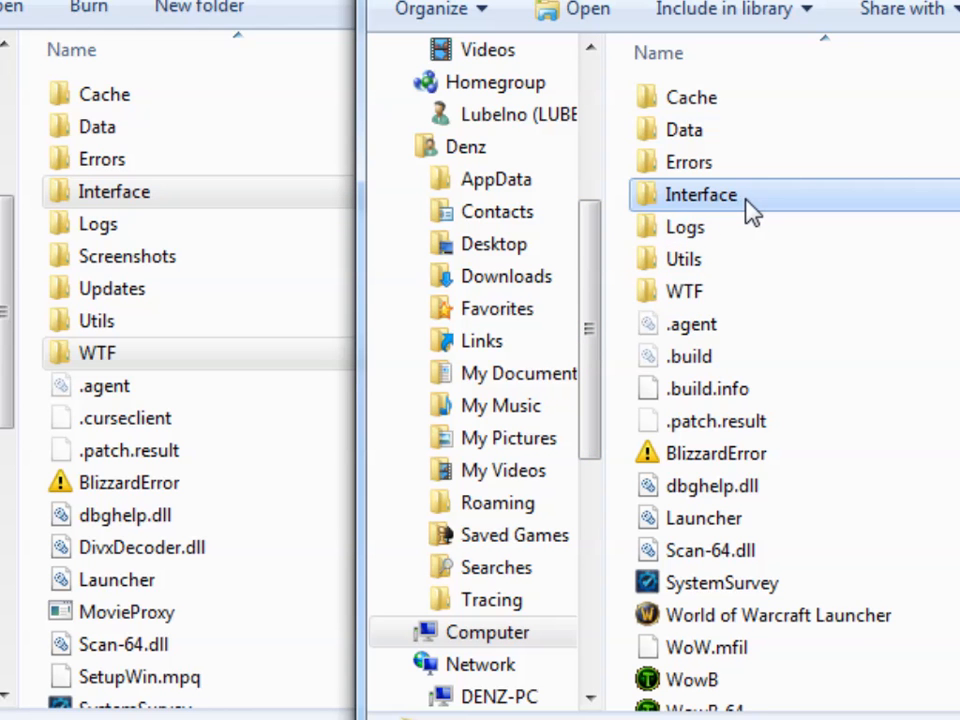
double_click(700, 194)
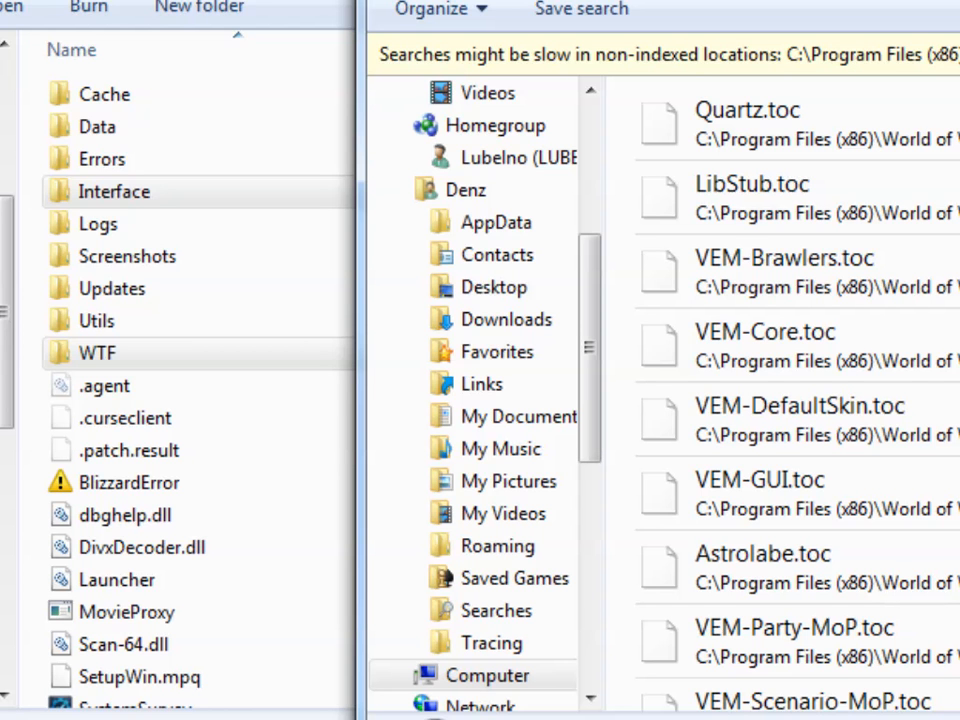
scroll(down, 3)
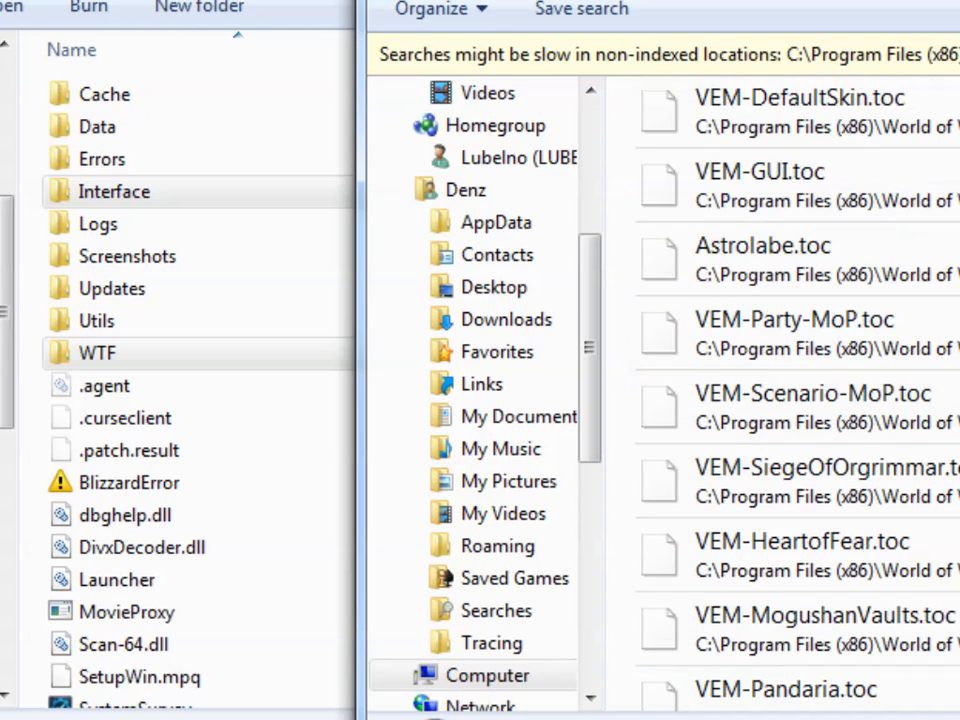
scroll(down, 3)
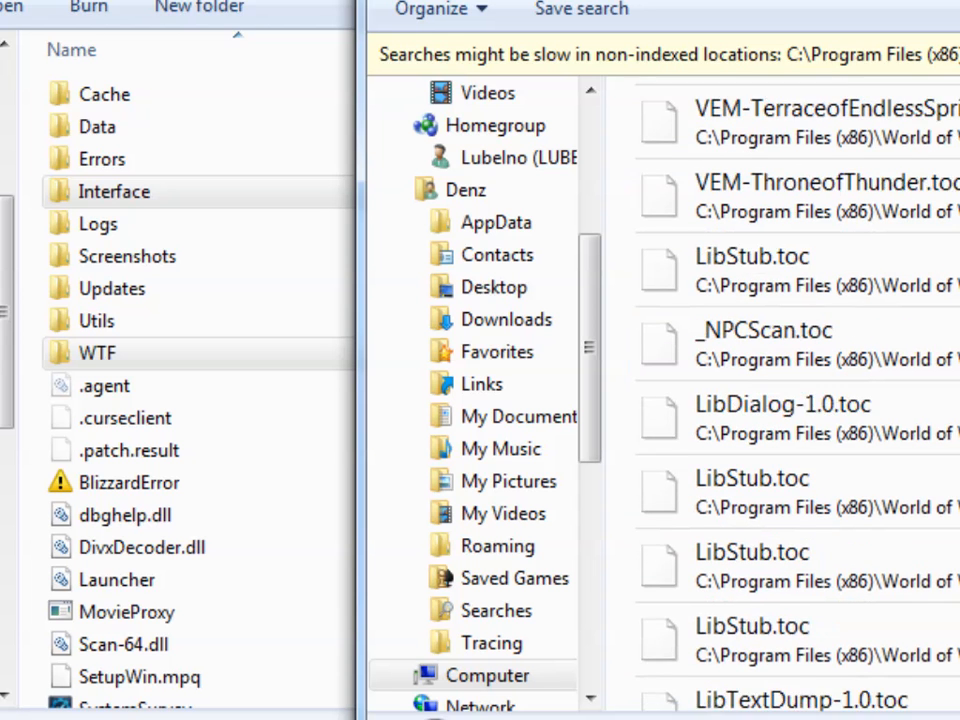
scroll(down, 3)
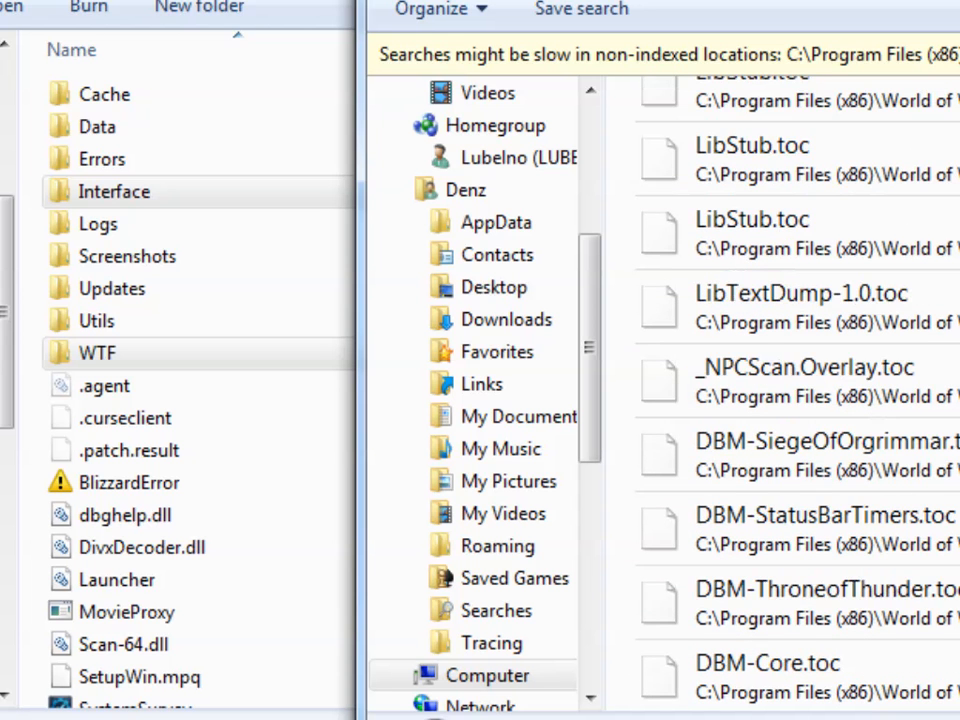
scroll(down, 3)
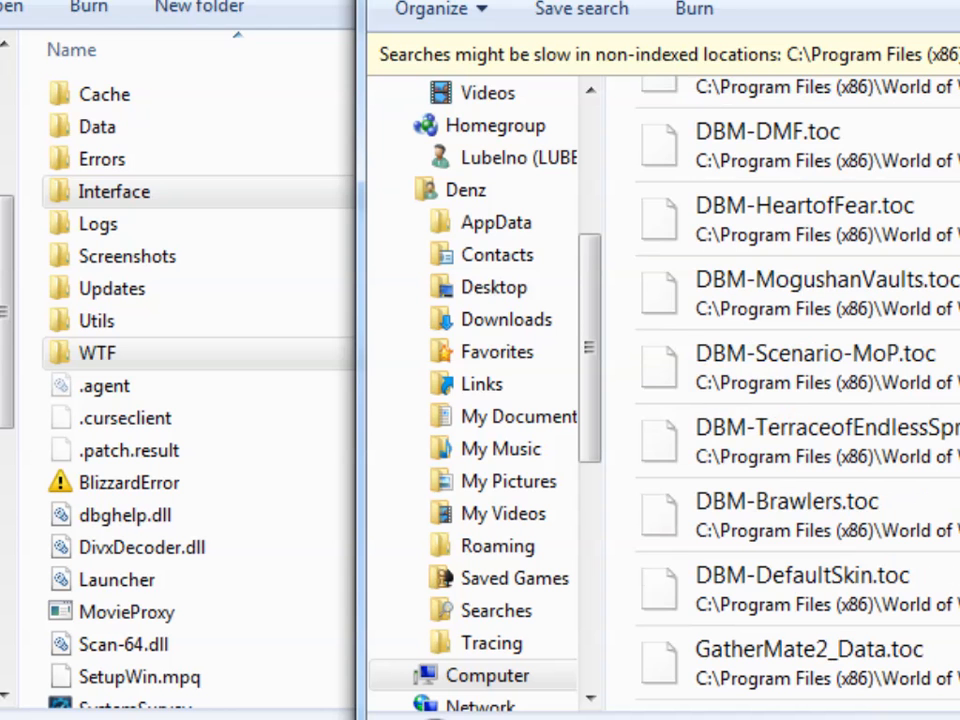
scroll(down, 3)
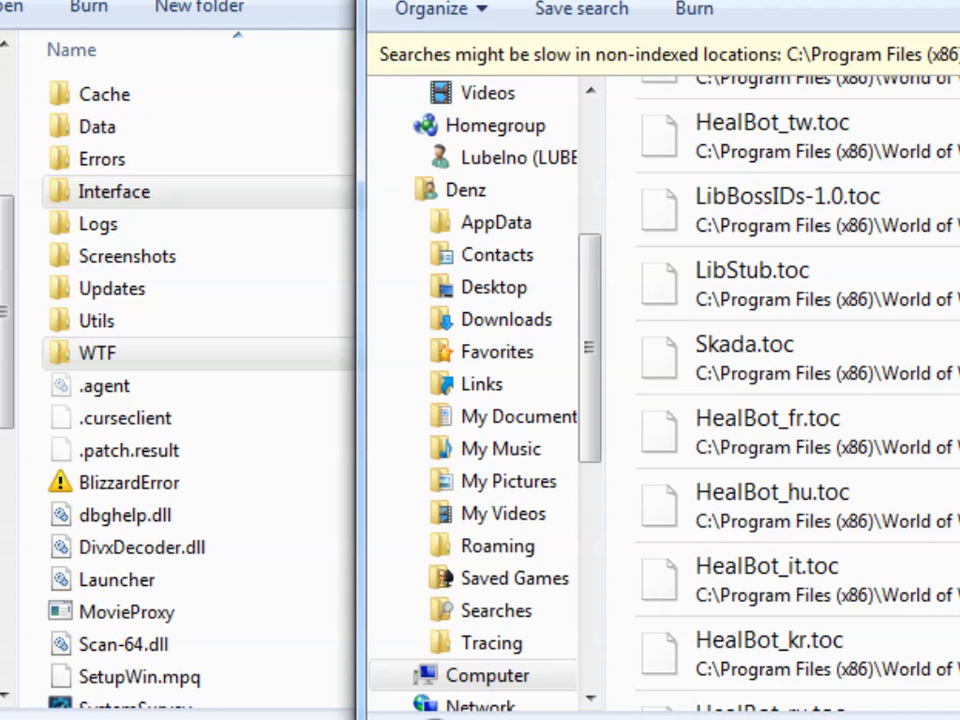
Open Skada.toc from the search results in Notepad++
click(744, 358)
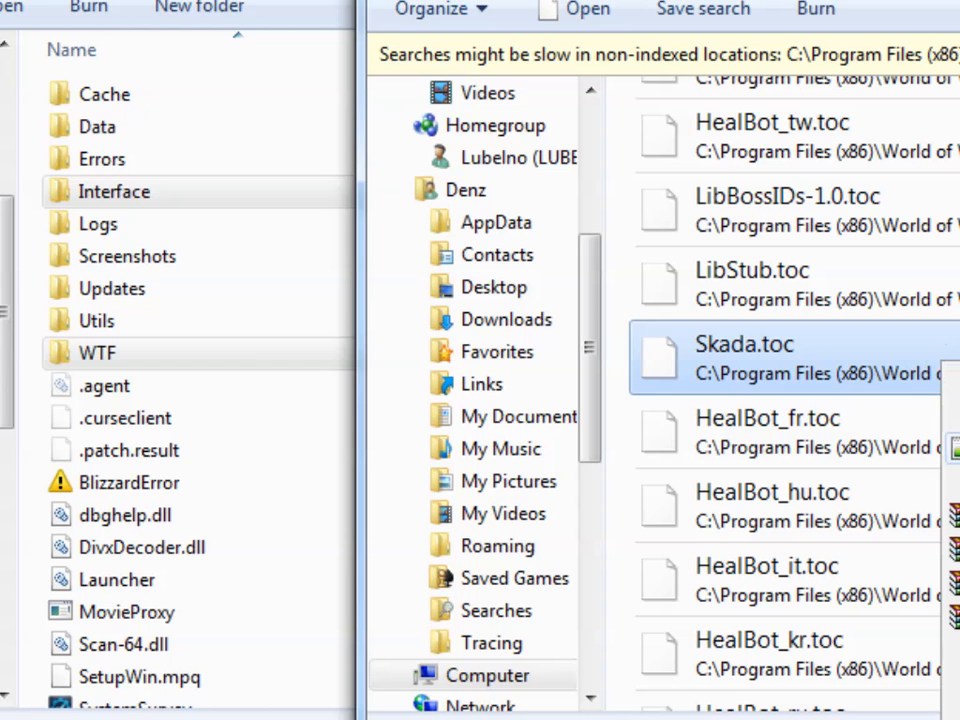
mouse_move(820, 384)
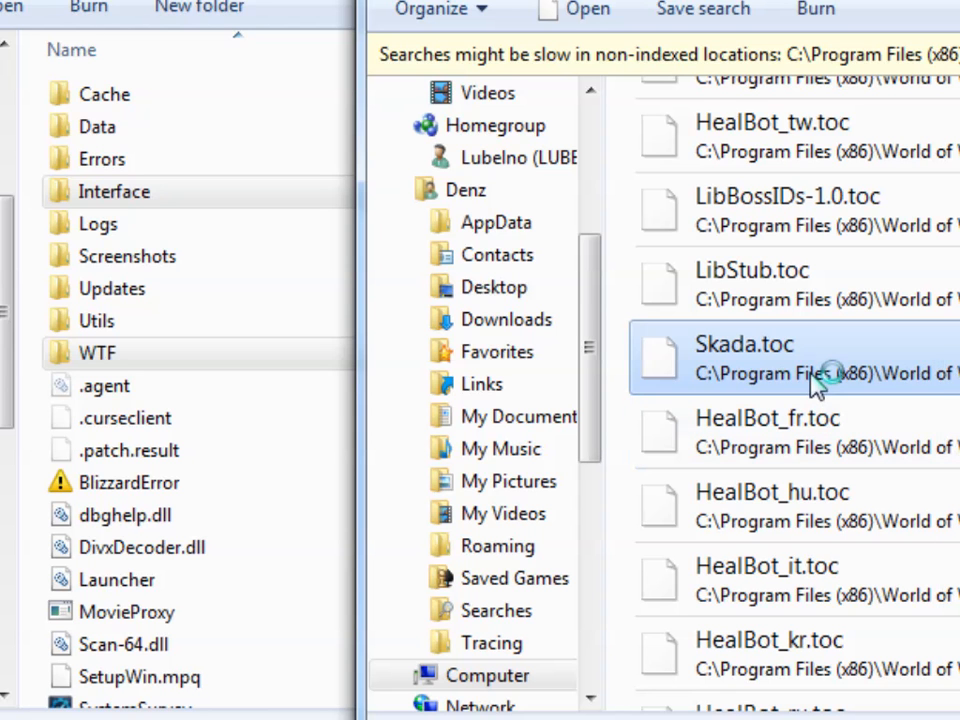
mouse_move(820, 374)
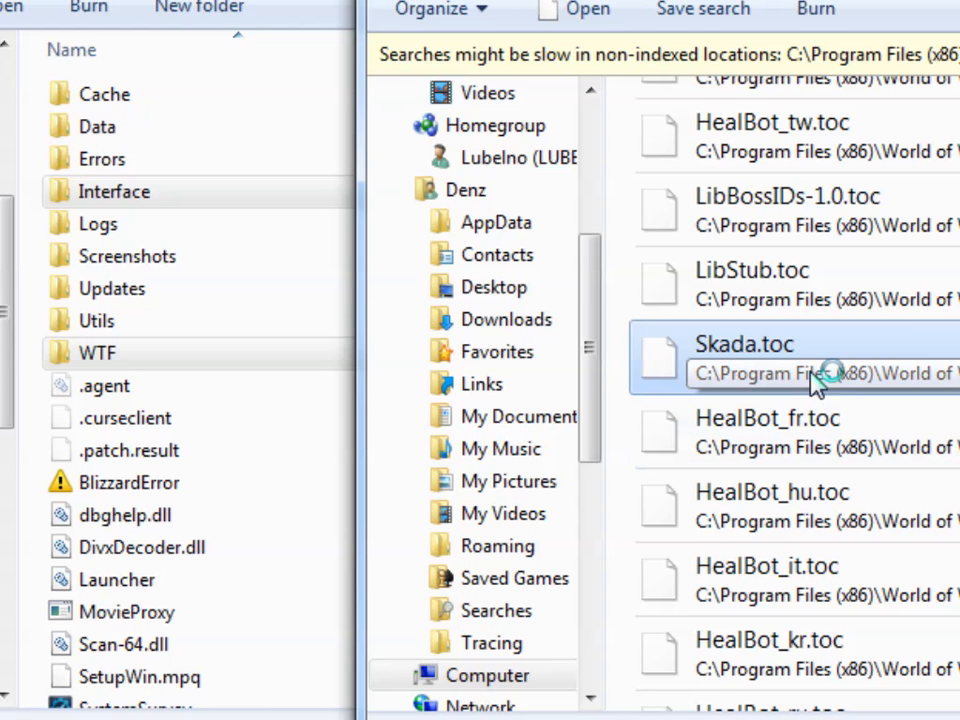
double_click(744, 344)
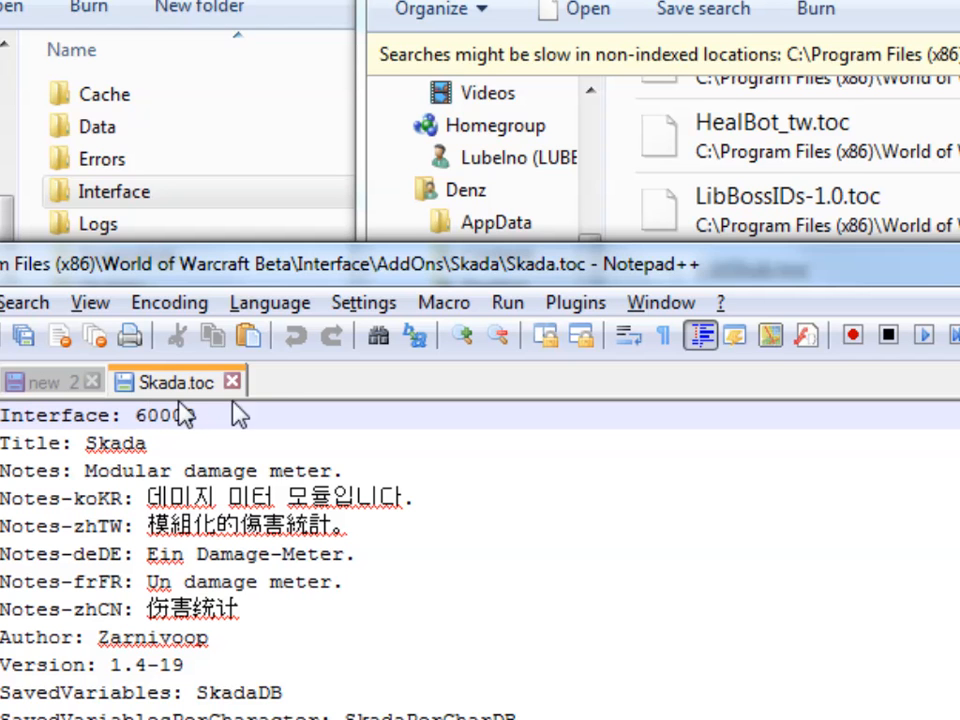
mouse_move(864, 408)
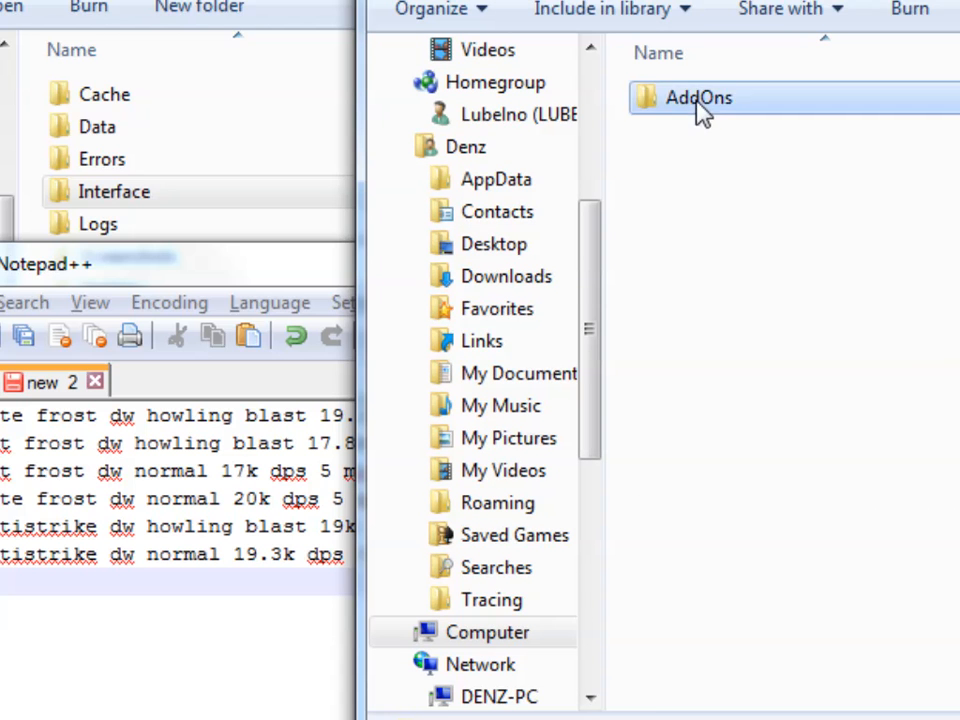
Navigate AddOns > Skada > lib to reach the AceDB-3.0 folder
double_click(696, 96)
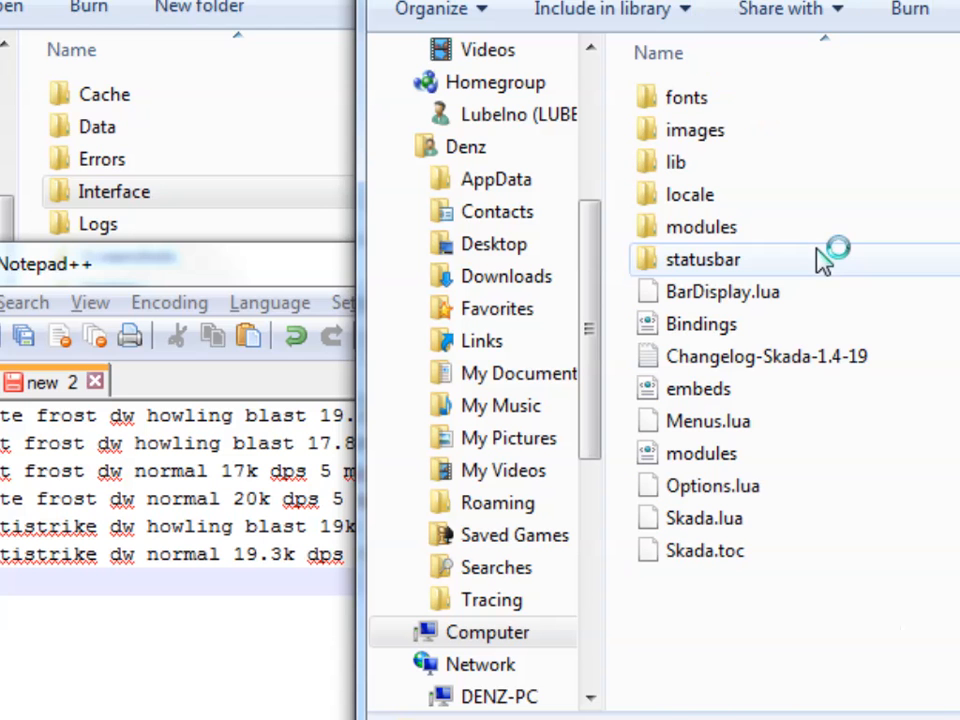
click(676, 162)
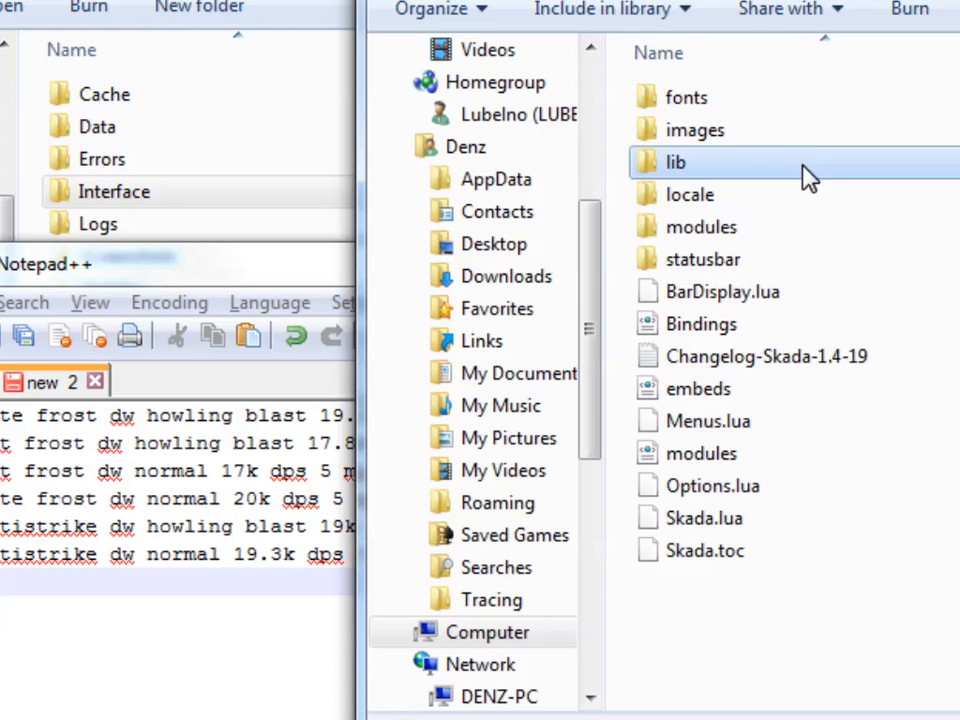
double_click(676, 162)
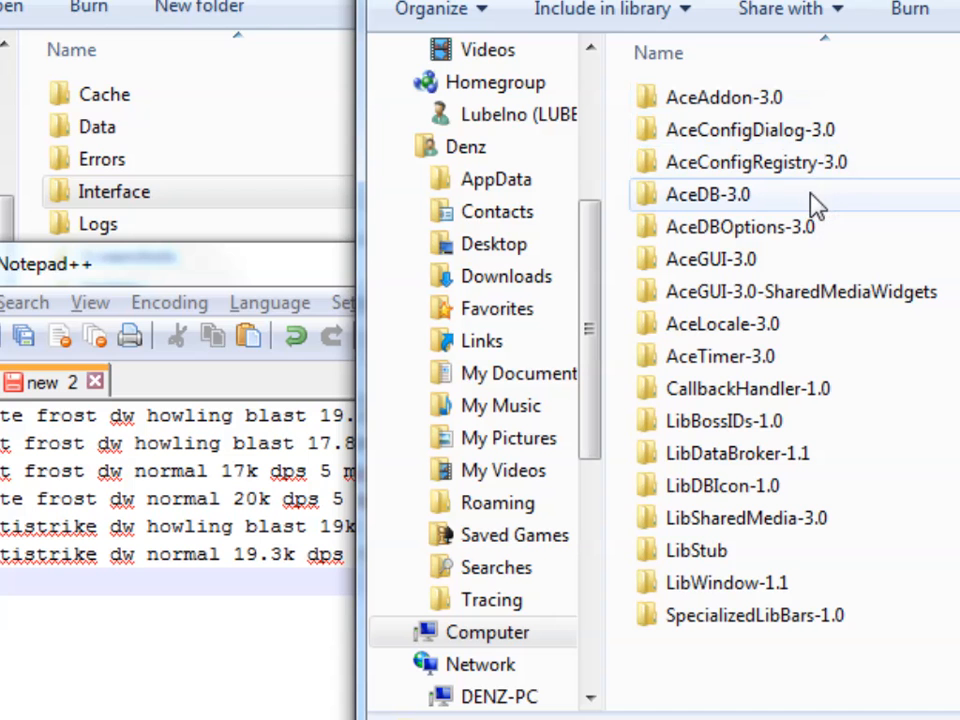
right_click(708, 194)
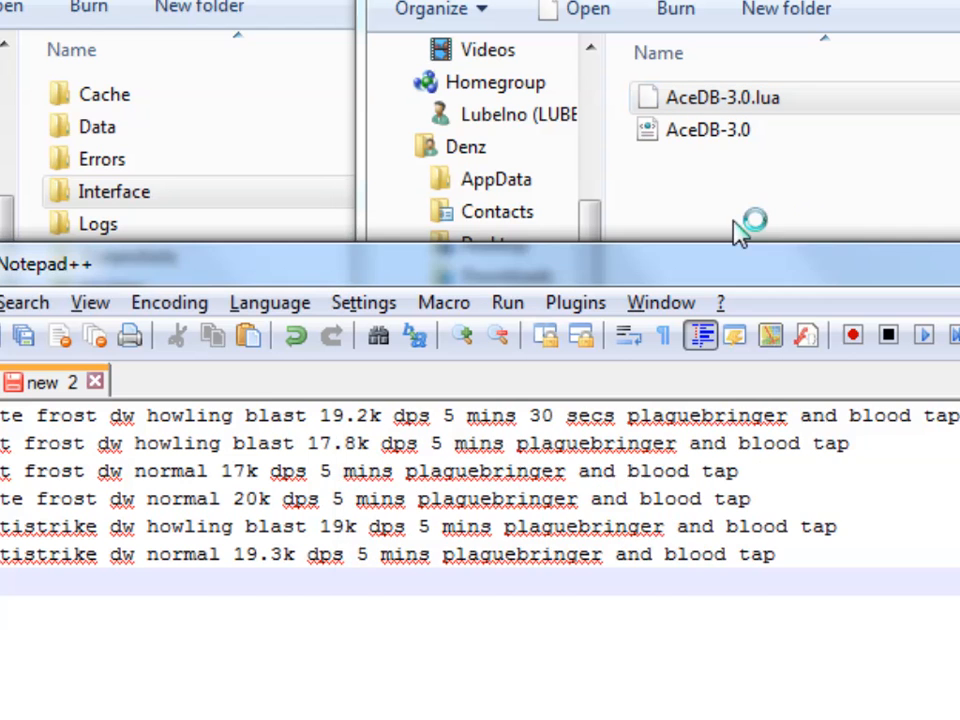
Edit AceDB-3.0.lua so factionrealmregionKey equals factionrealmKey, then close the file
double_click(724, 96)
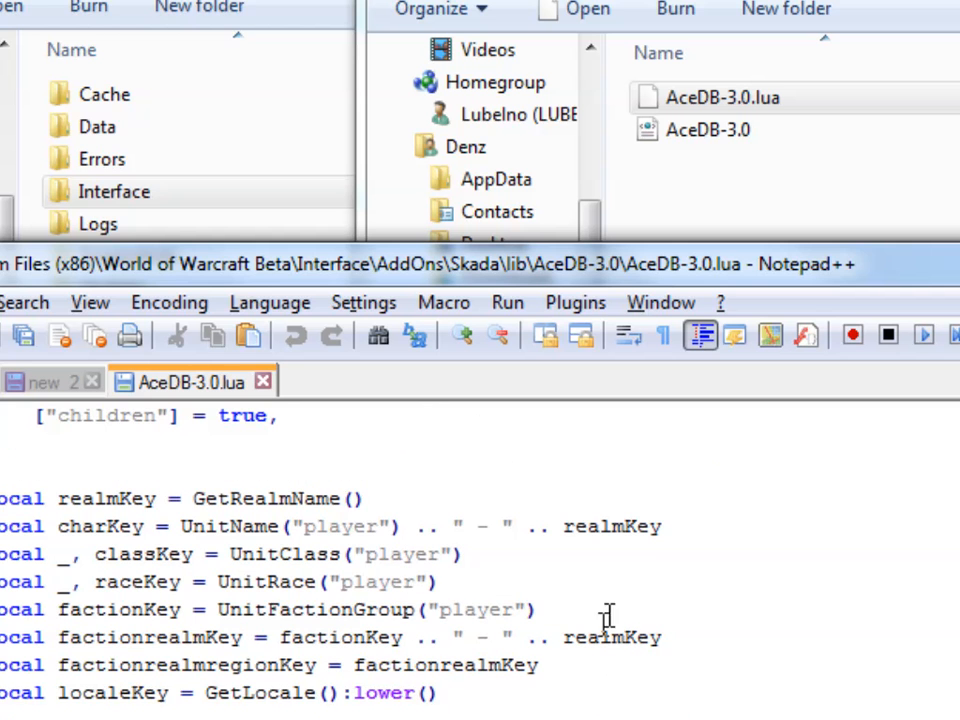
mouse_move(96, 656)
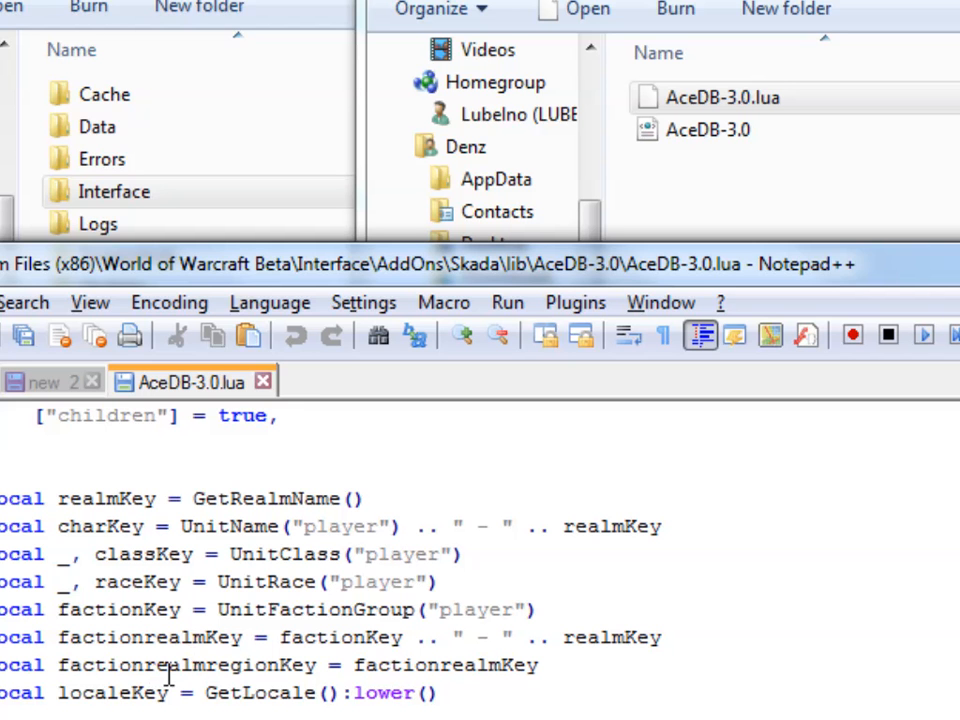
mouse_move(410, 664)
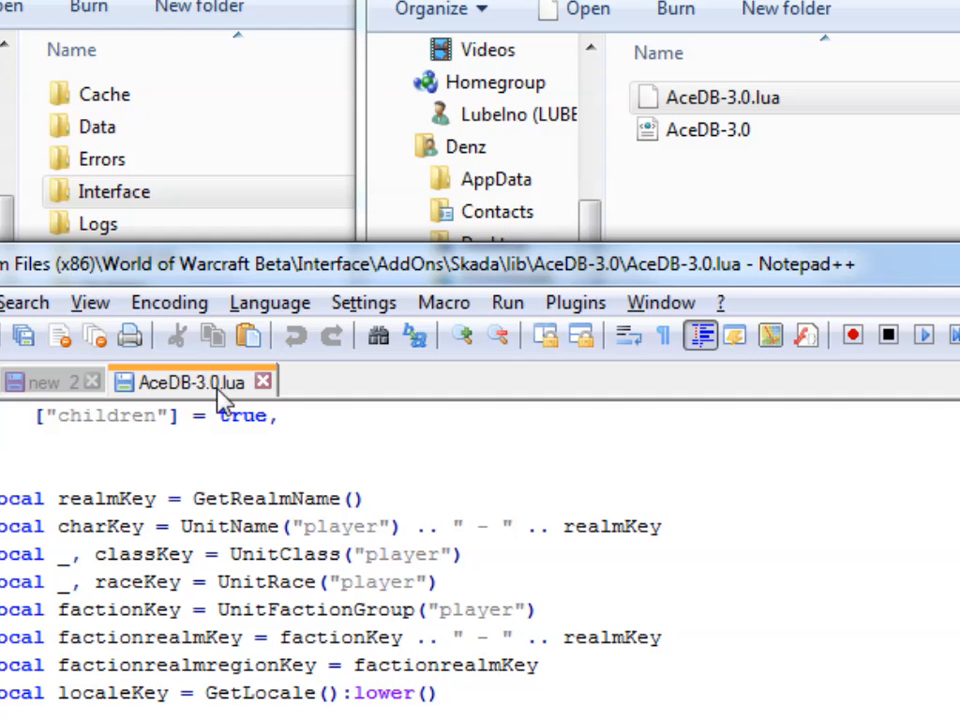
click(44, 382)
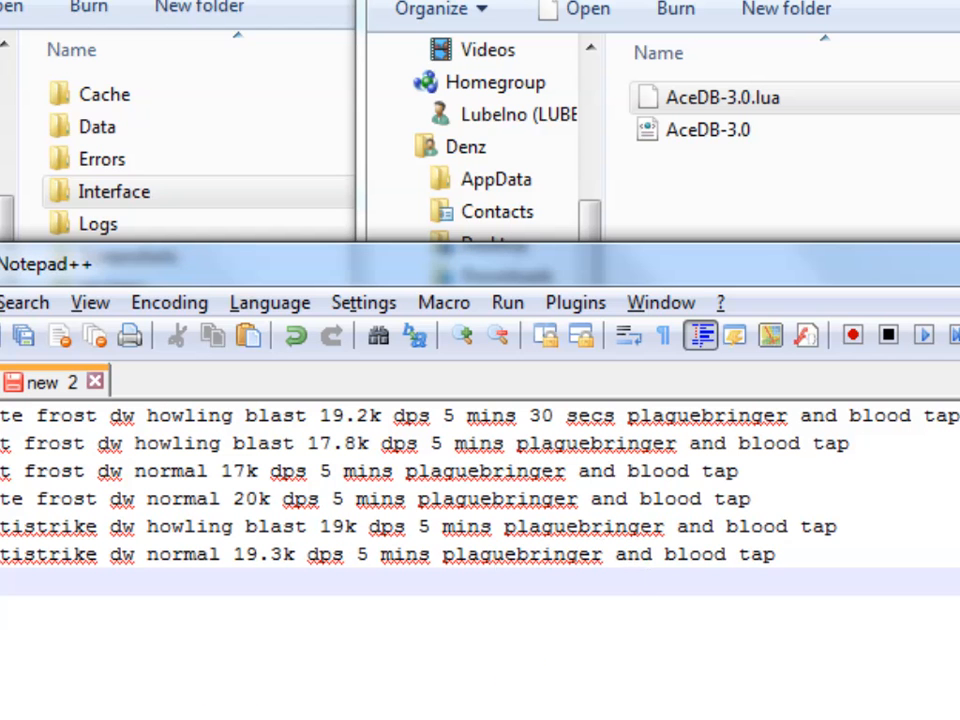